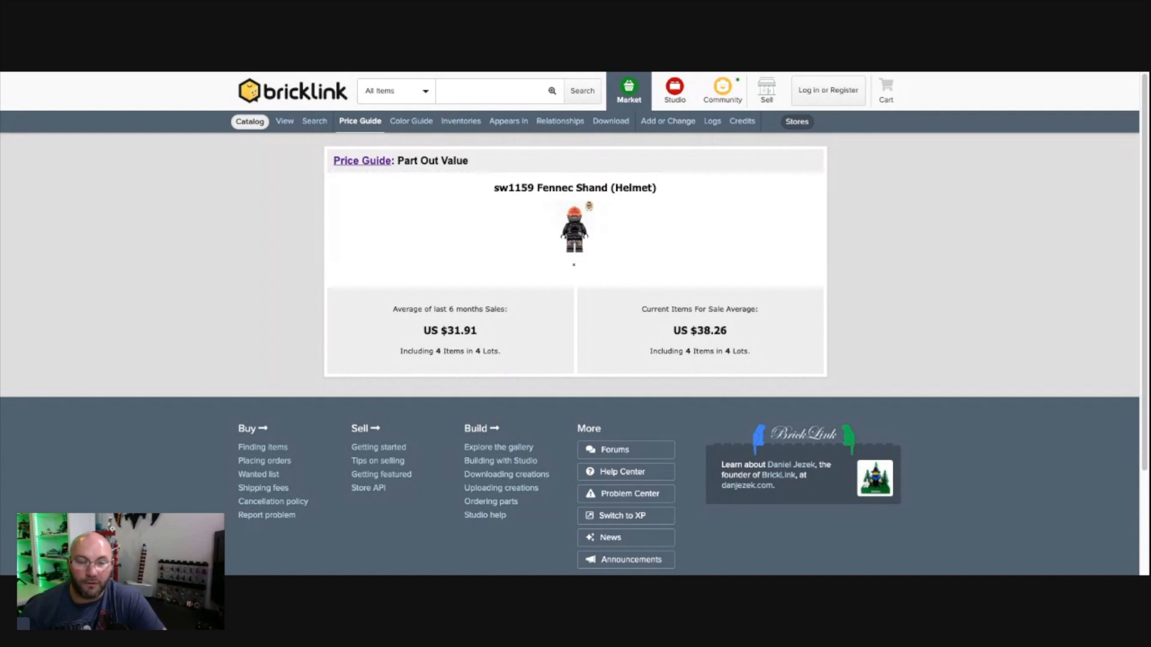
mouse_move(416, 288)
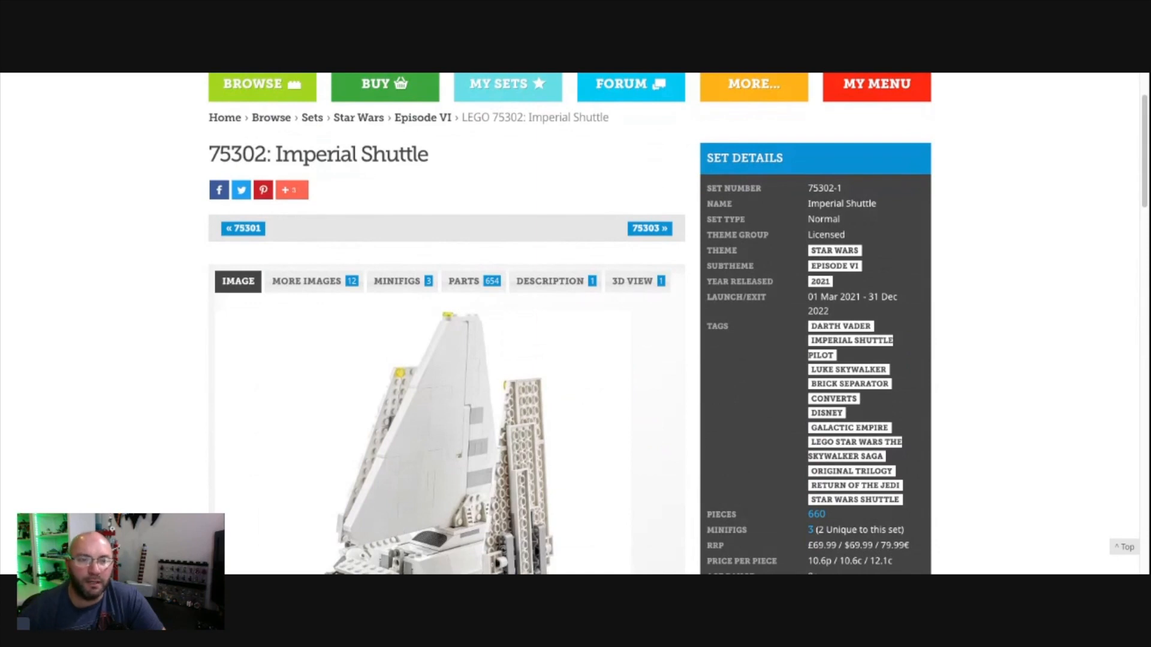
Step: Scroll through the 75302 Imperial Shuttle set details: 660 pieces, three minifigs, RRP, 3.7 rating
scroll(down, 3)
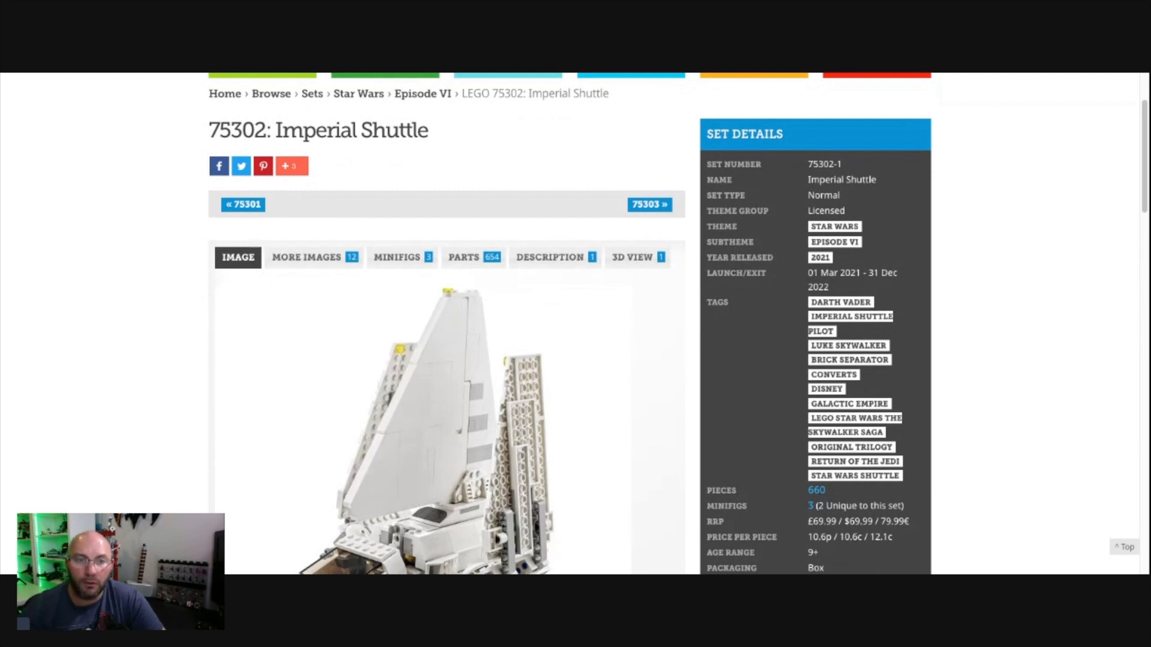
scroll(down, 3)
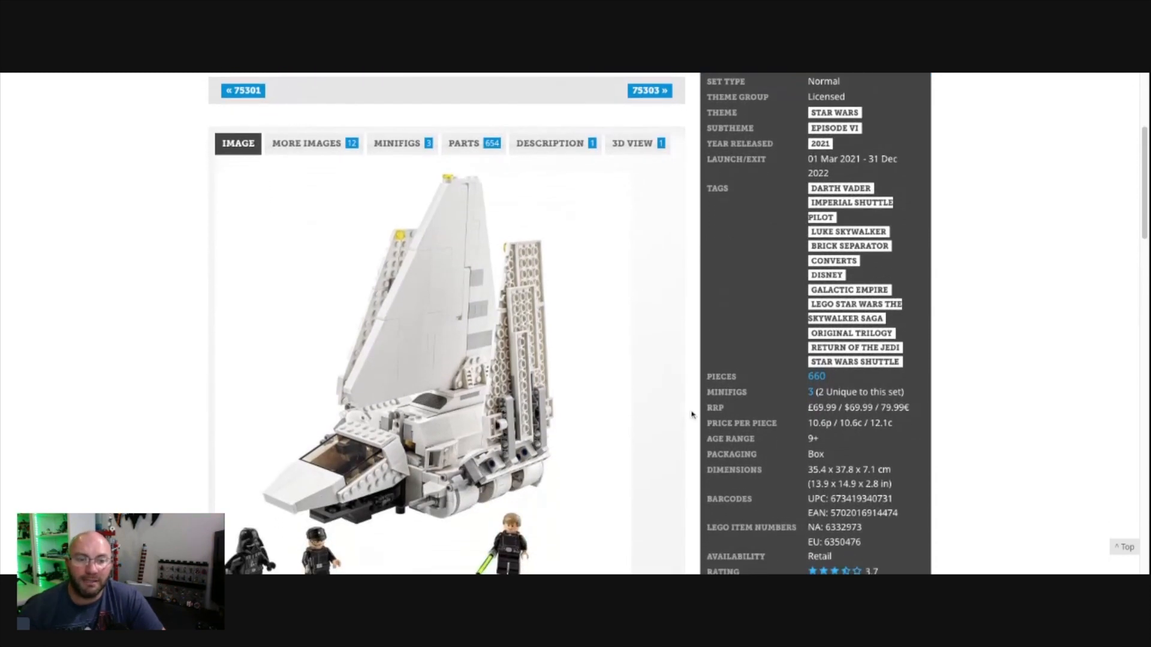
scroll(down, 3)
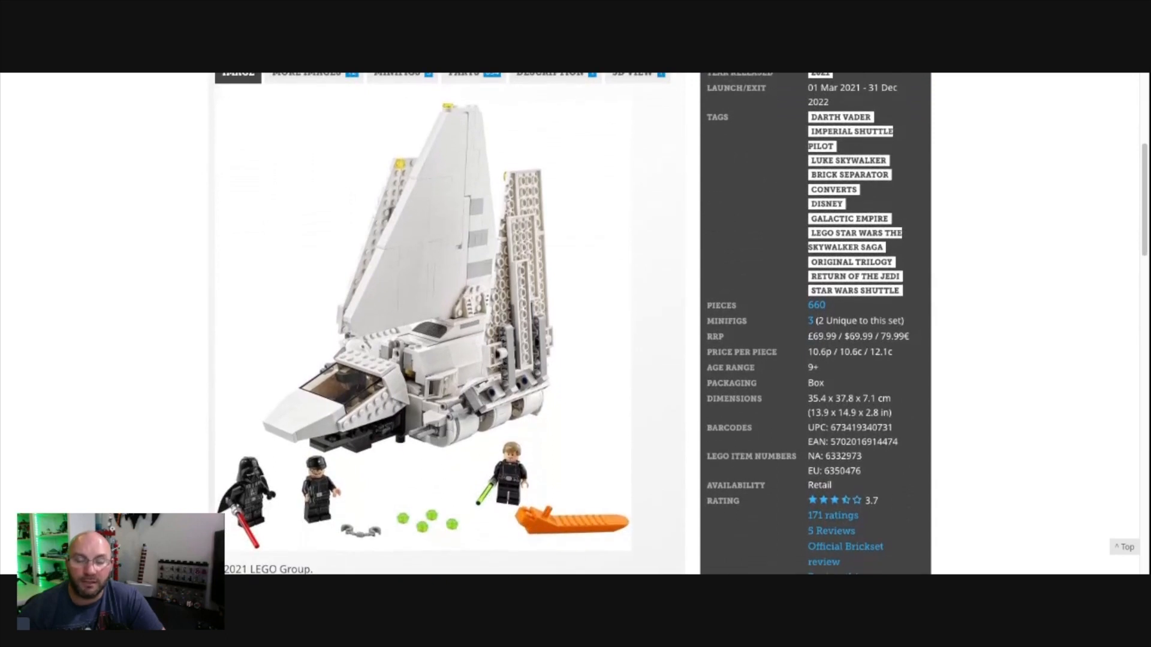
scroll(down, 3)
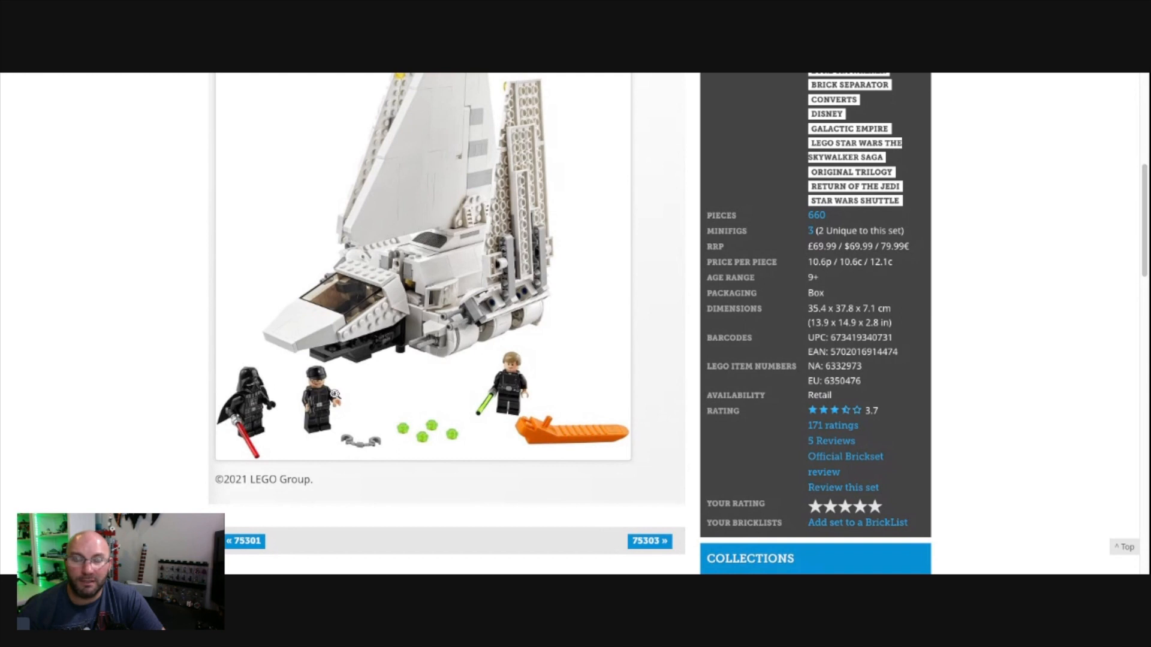
mouse_move(580, 390)
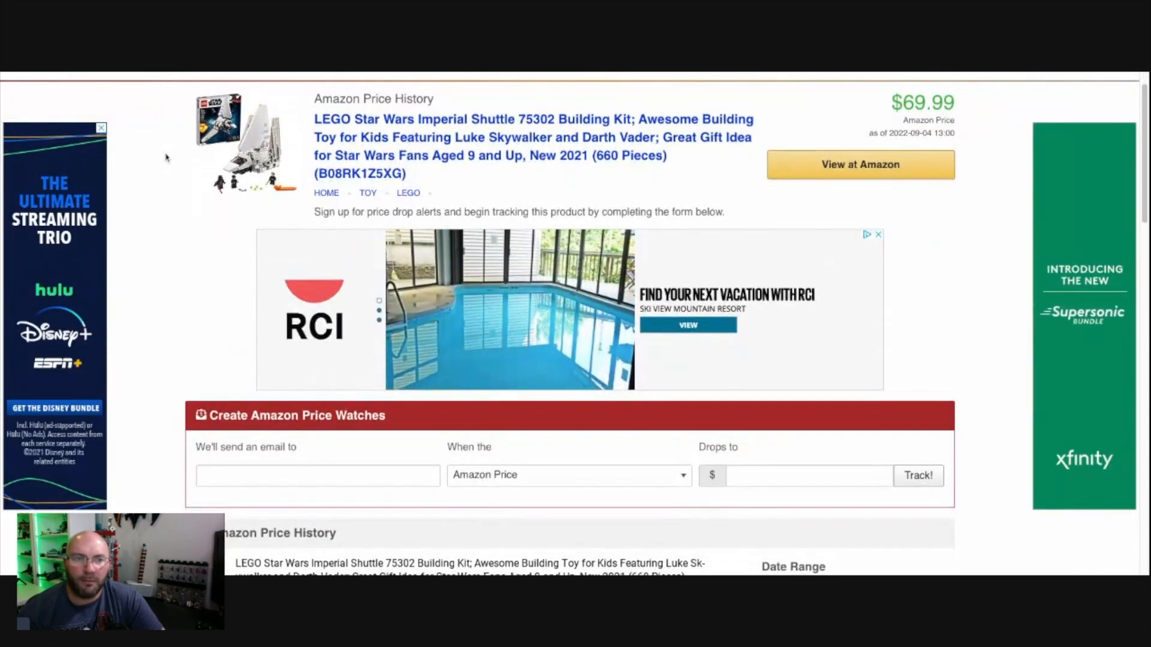
Step: Scroll to the Imperial Shuttle price tables and mark the $93.45 third-party new average
scroll(down, 3)
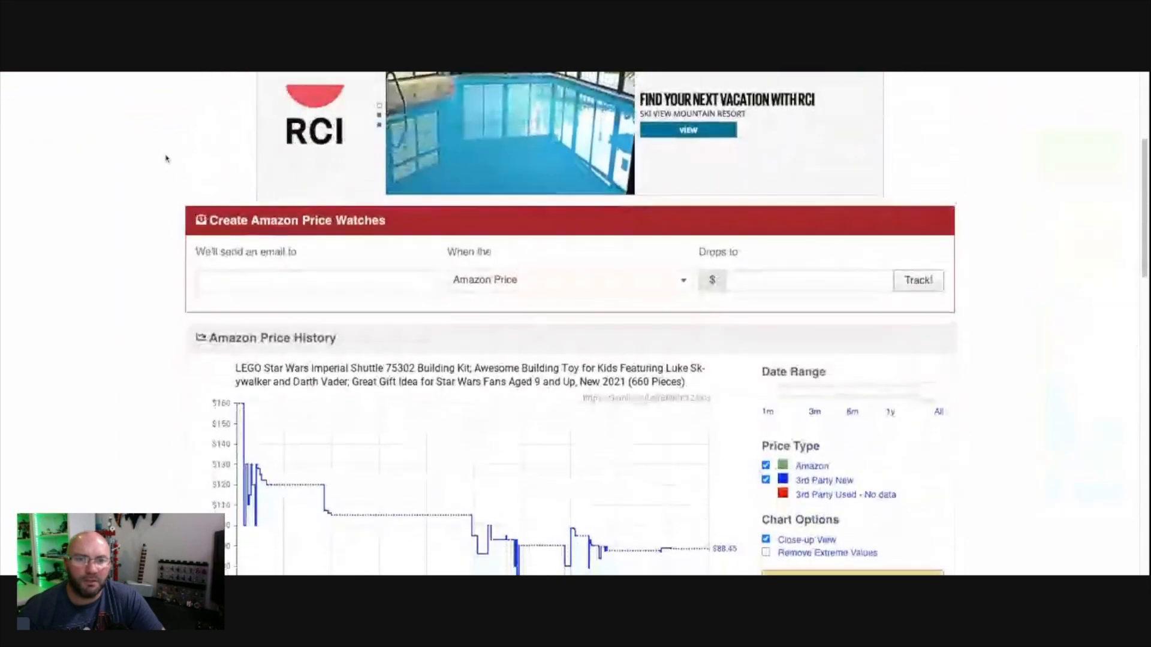
scroll(down, 3)
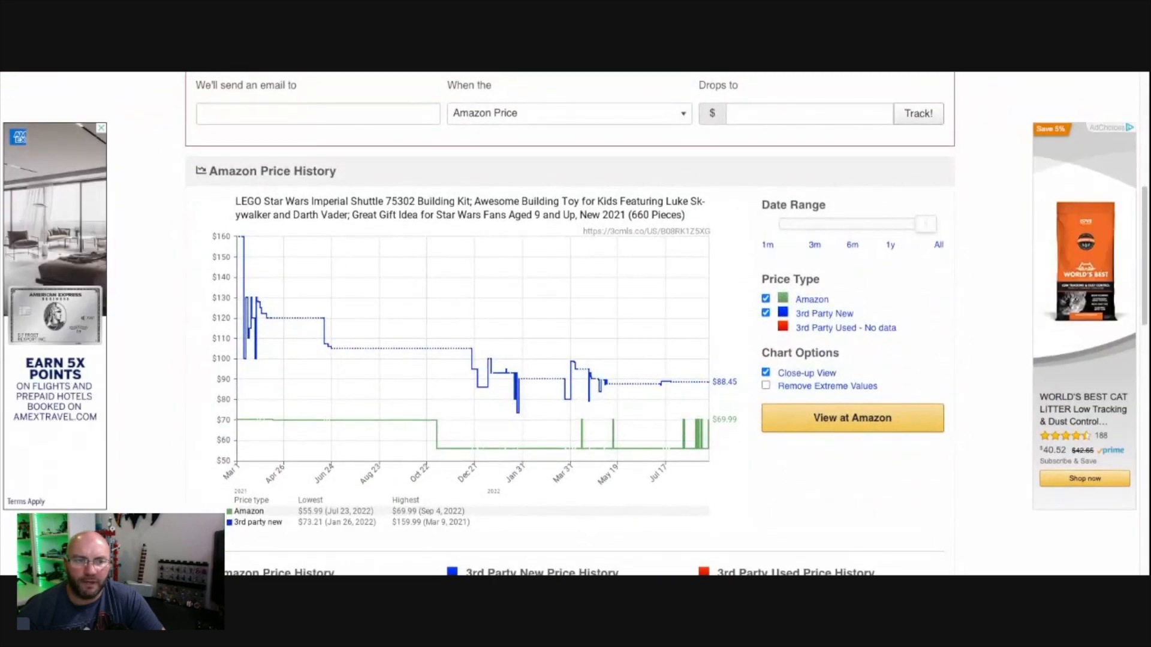
scroll(down, 3)
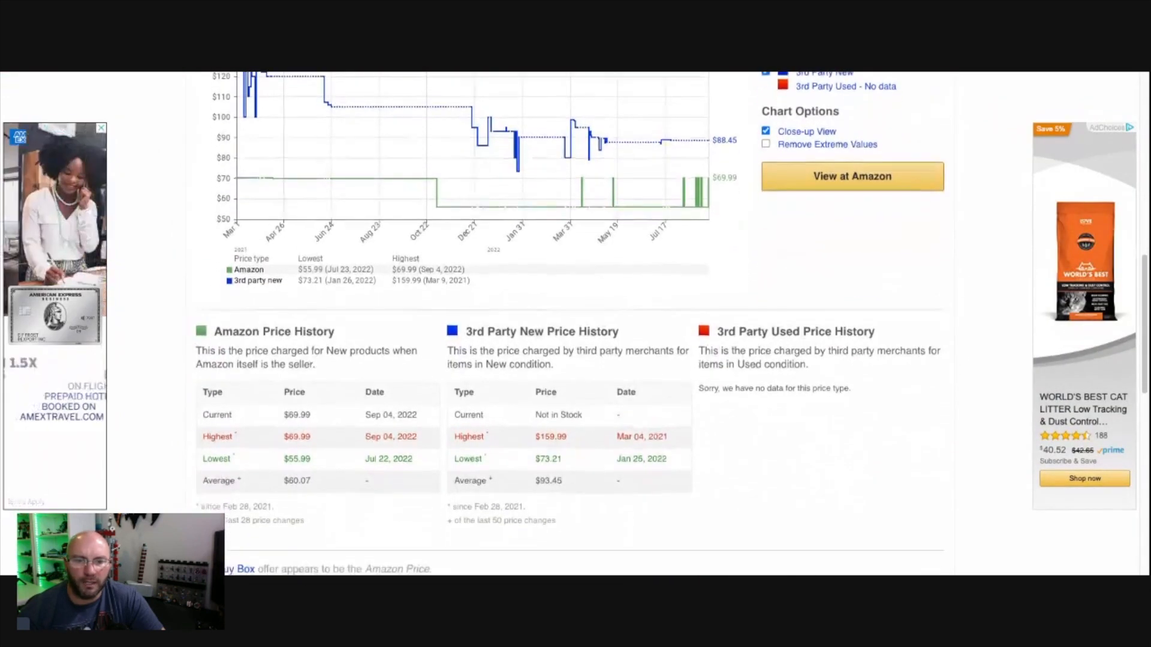
scroll(down, 3)
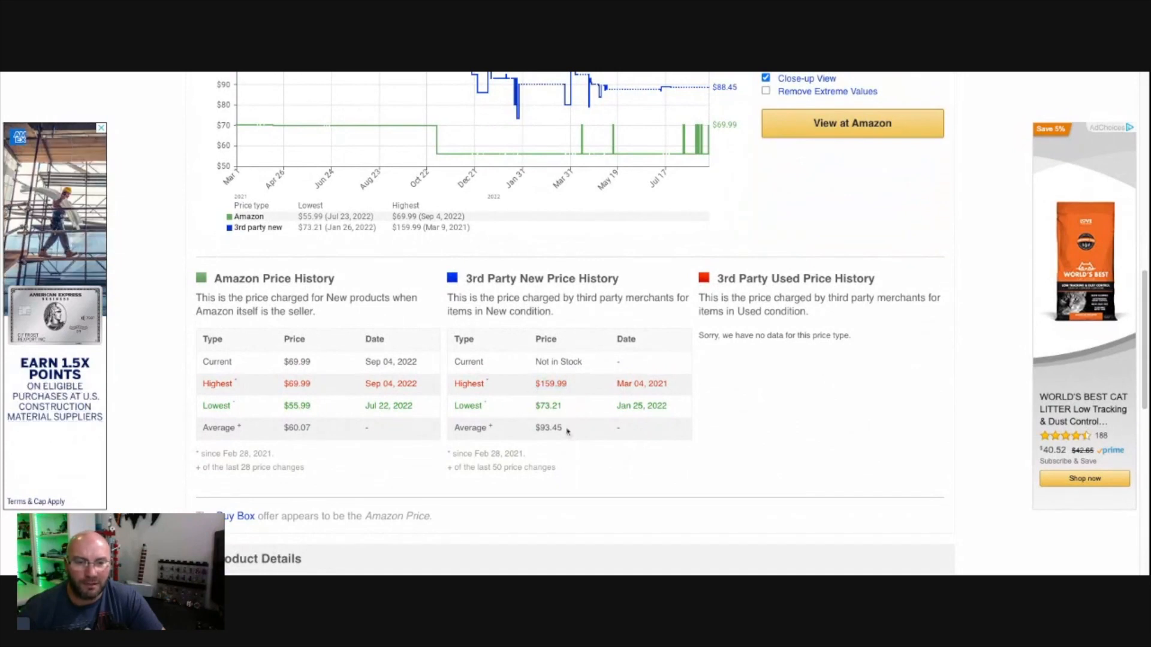
double_click(547, 428)
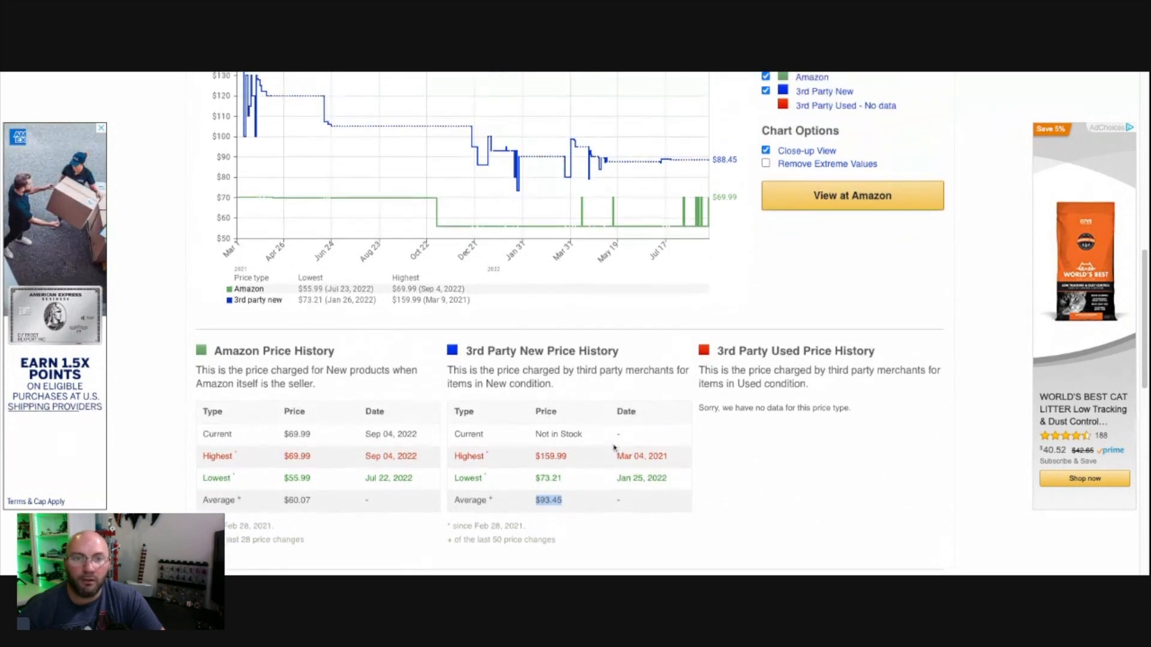
scroll(down, 3)
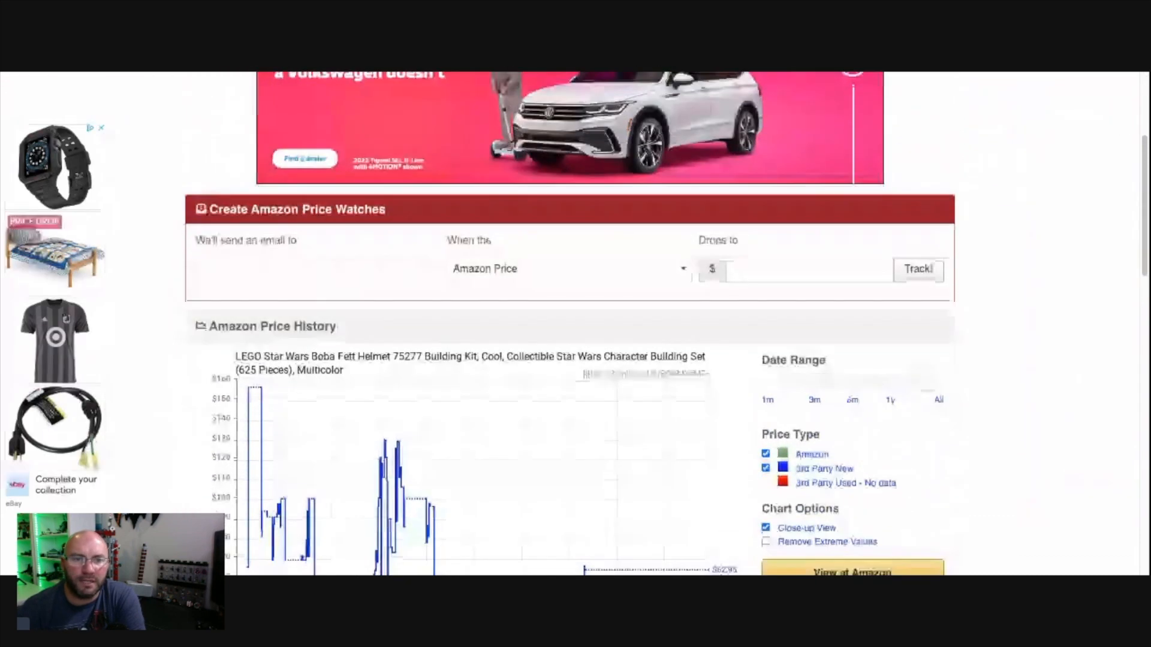
Step: Scroll to the Boba Fett Helmet 75277 price tables and mark the $83.46 third-party new average
scroll(down, 3)
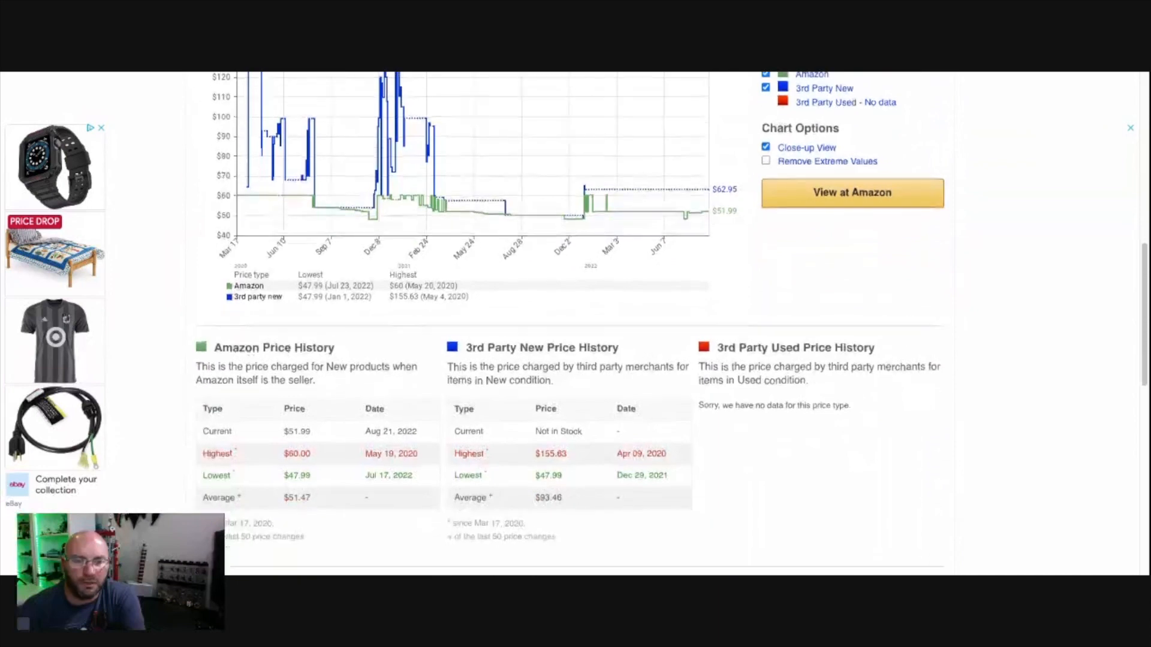
scroll(down, 3)
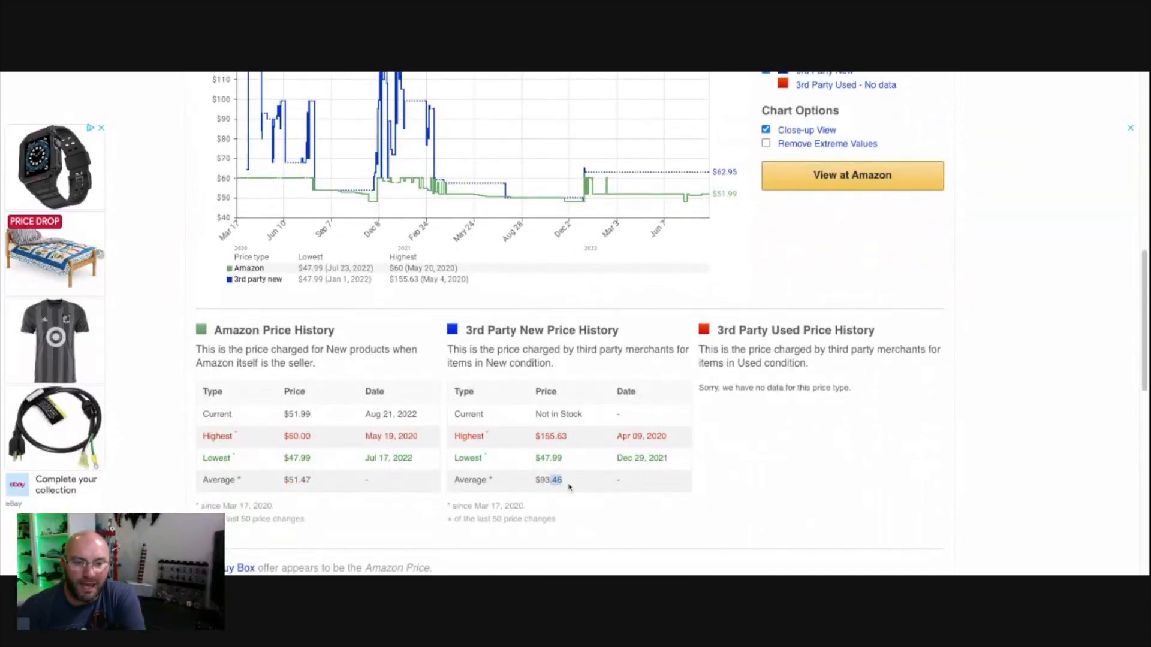
double_click(546, 480)
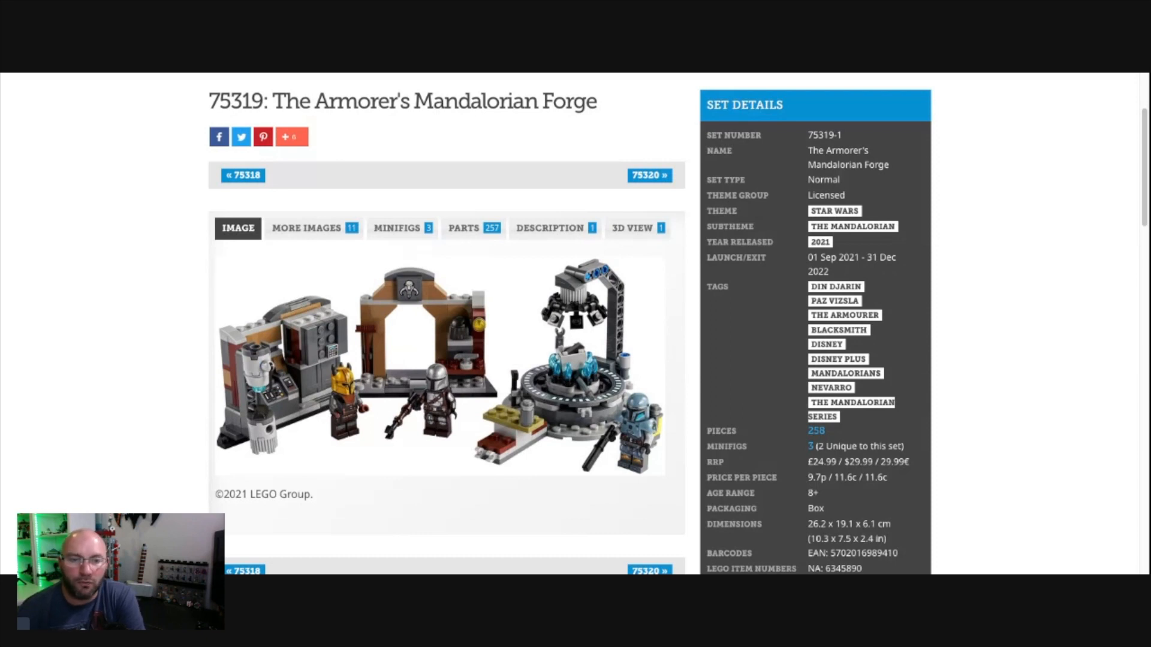
mouse_move(169, 160)
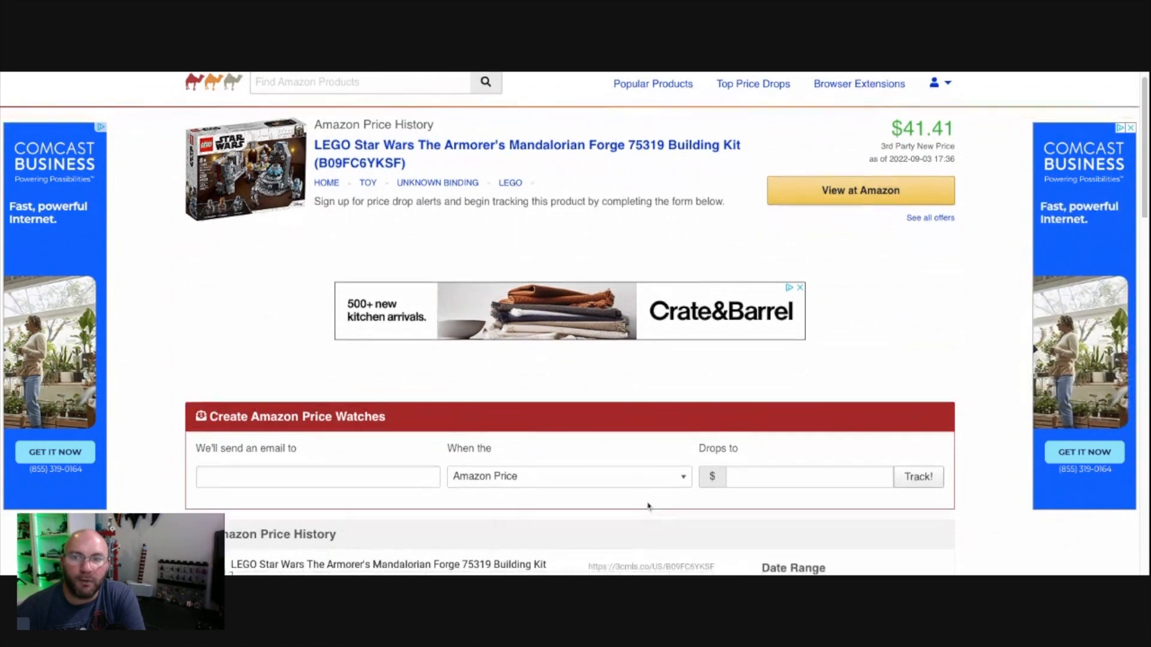
Step: Scroll to the Mandalorian Forge price tables and mark the $41.37 third-party new average
scroll(down, 3)
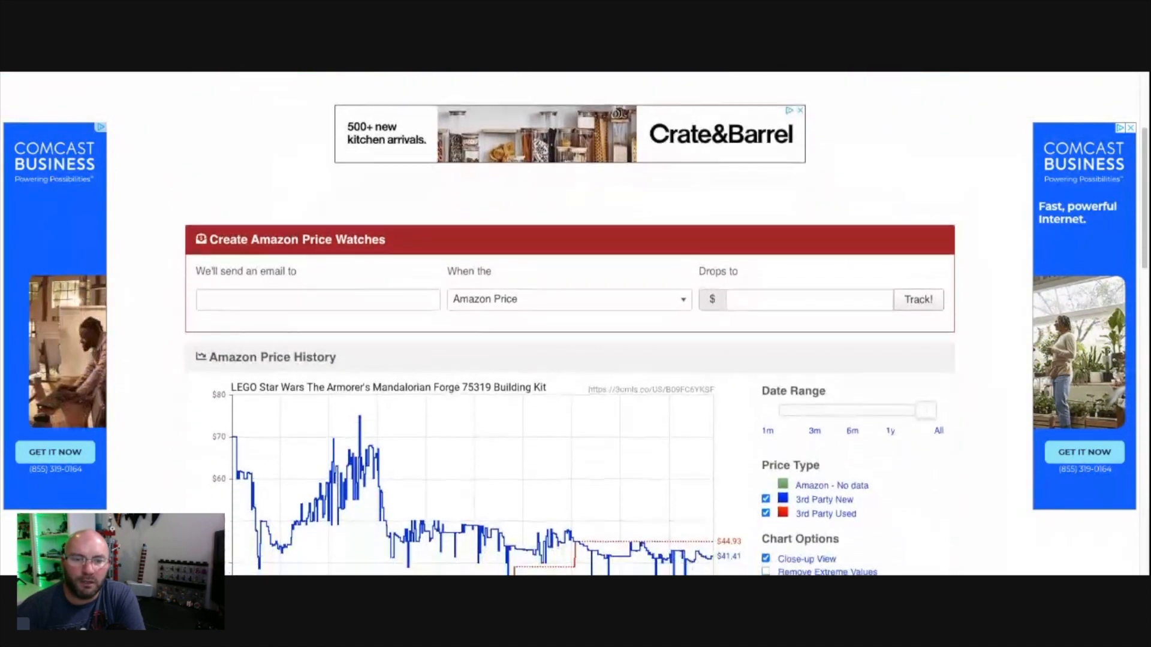
scroll(down, 3)
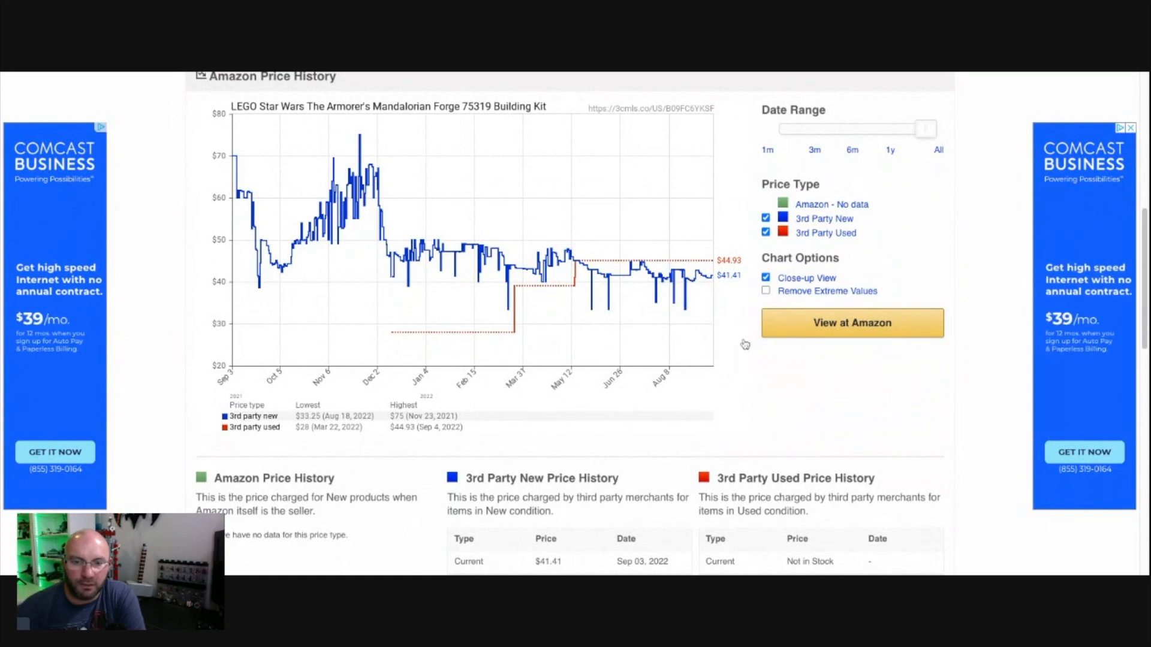
scroll(down, 3)
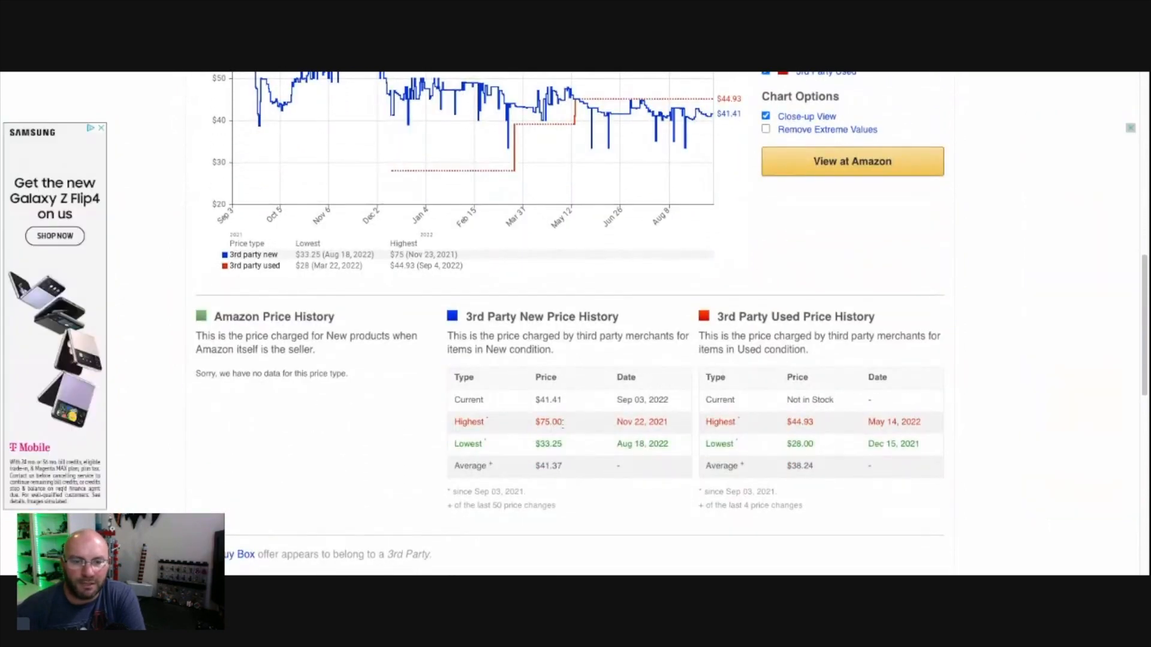
double_click(547, 466)
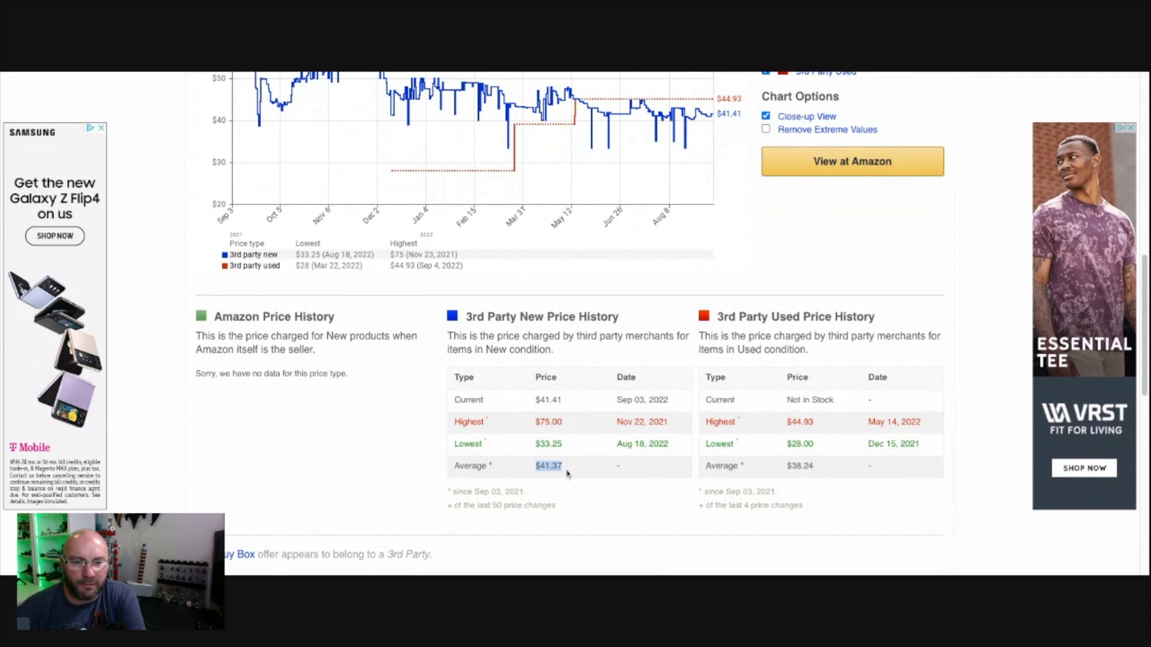
mouse_move(580, 480)
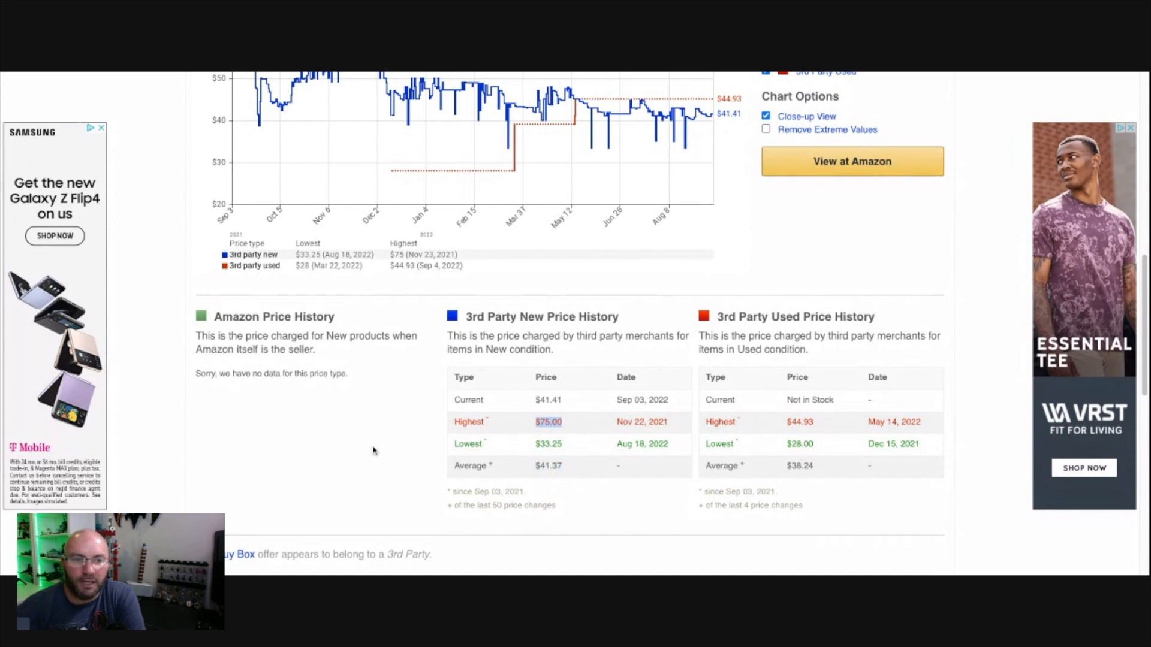
mouse_move(357, 442)
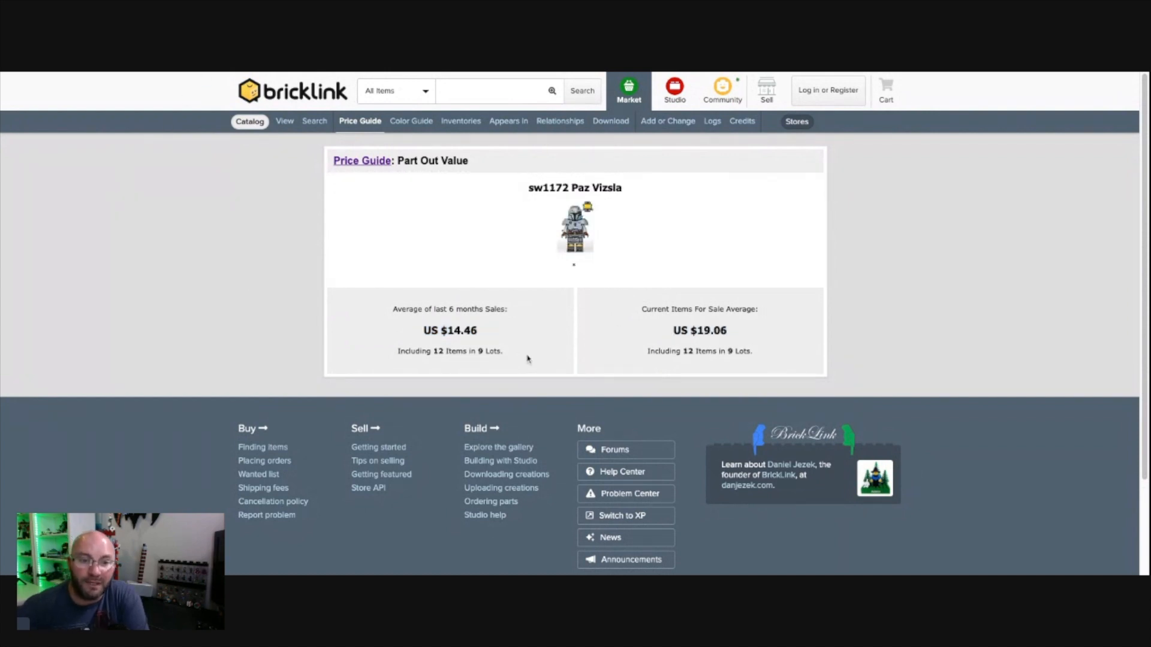
Step: Highlight the US $14.46 six-month sales average in Paz Vizsla's price guide
double_click(450, 330)
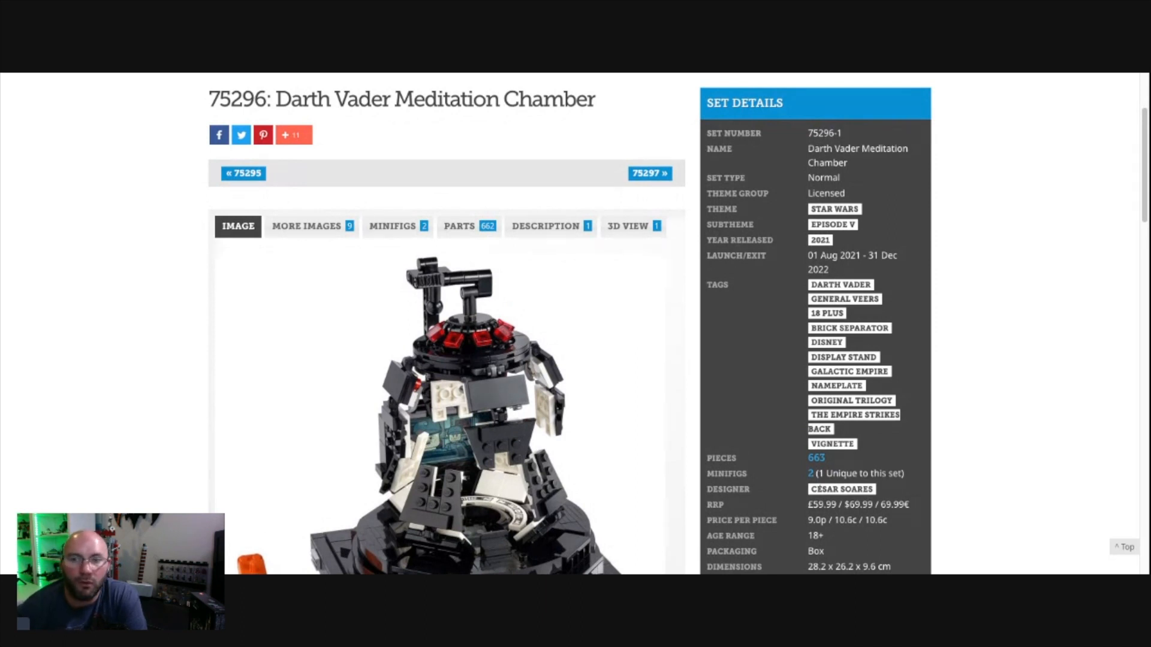
Step: Scroll through the 75296 Meditation Chamber set details, showing 663 pieces and December 2022 exit
scroll(down, 3)
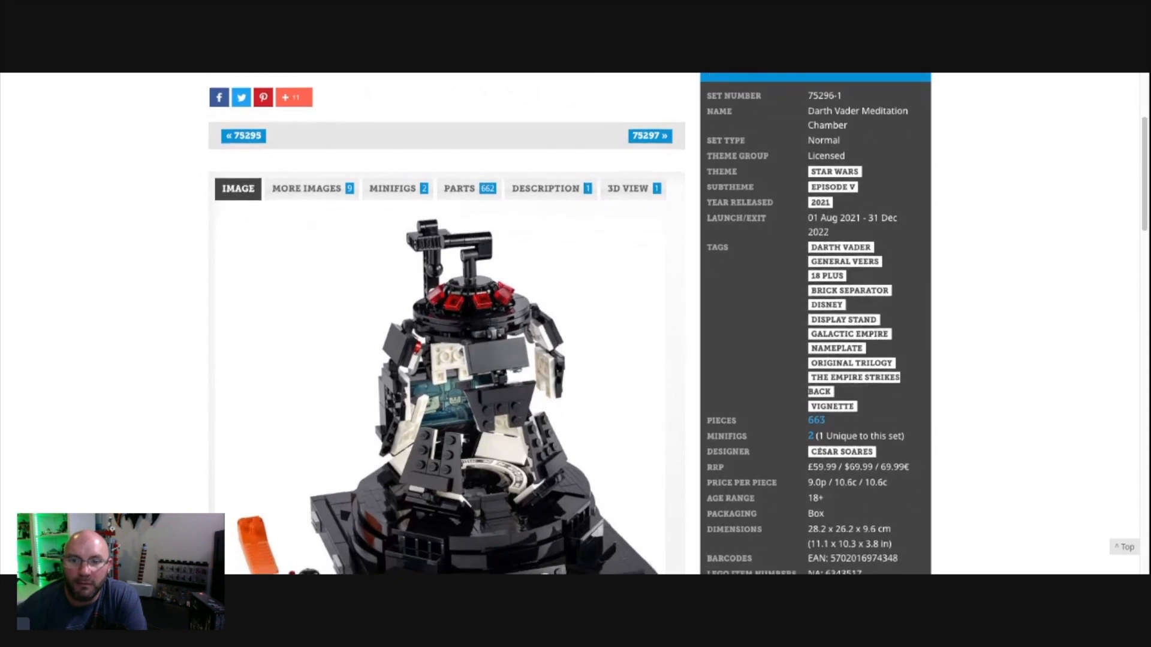
scroll(down, 3)
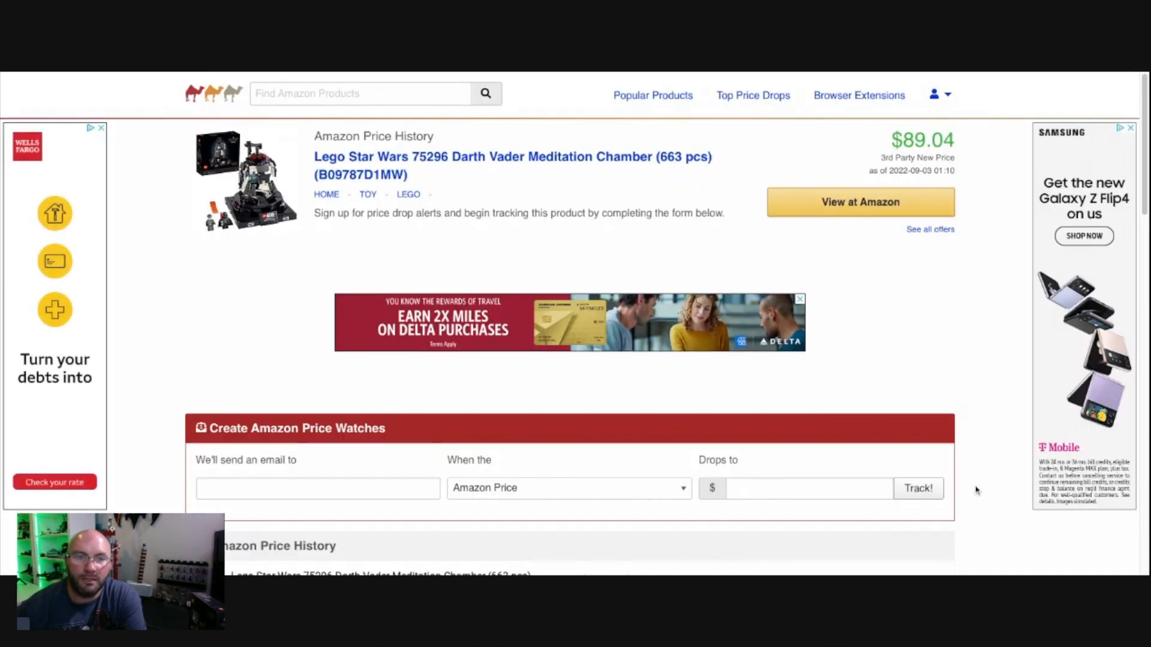
Step: Scroll down to the Meditation Chamber's Amazon price history chart, third-party new at $89.04
scroll(down, 3)
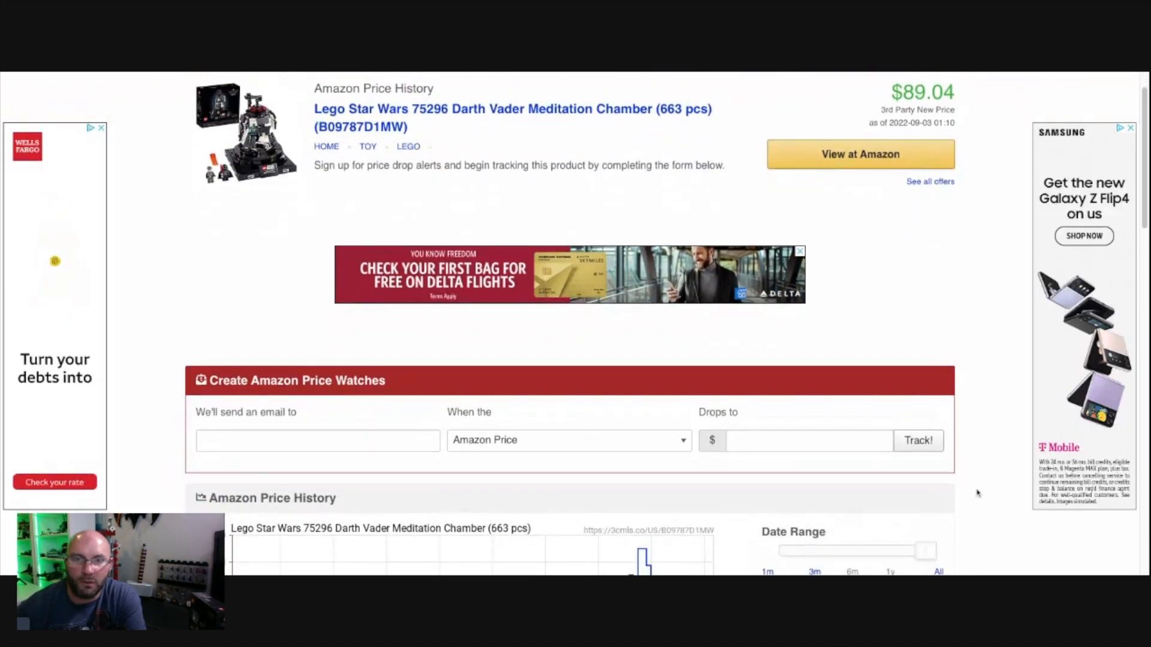
scroll(down, 3)
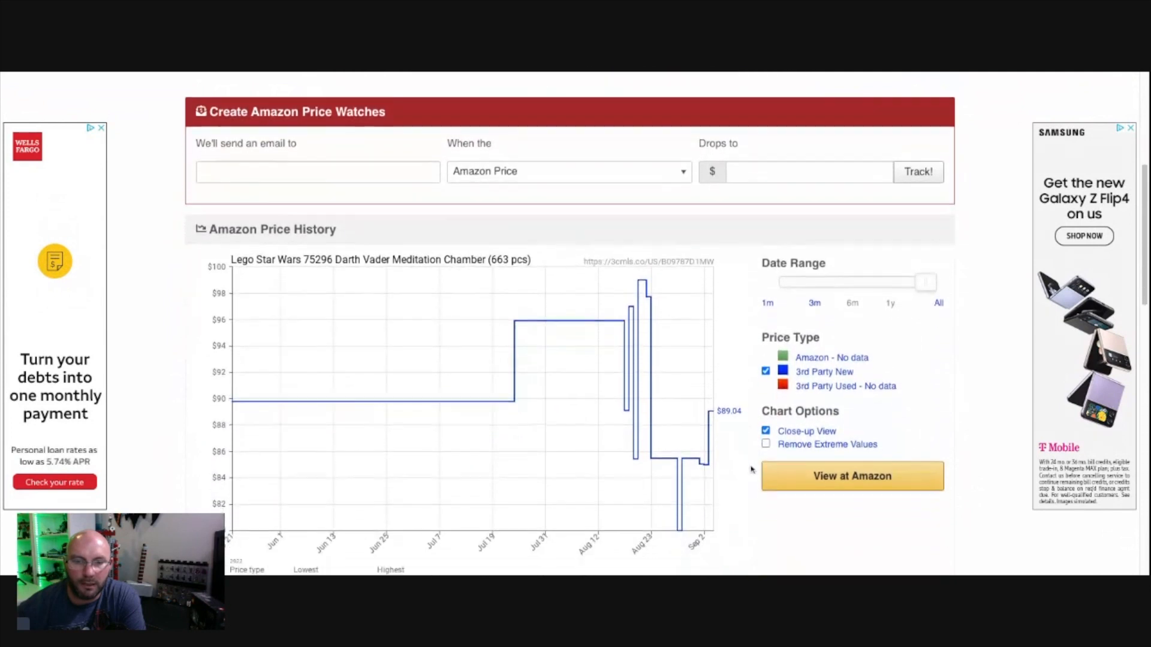
scroll(down, 3)
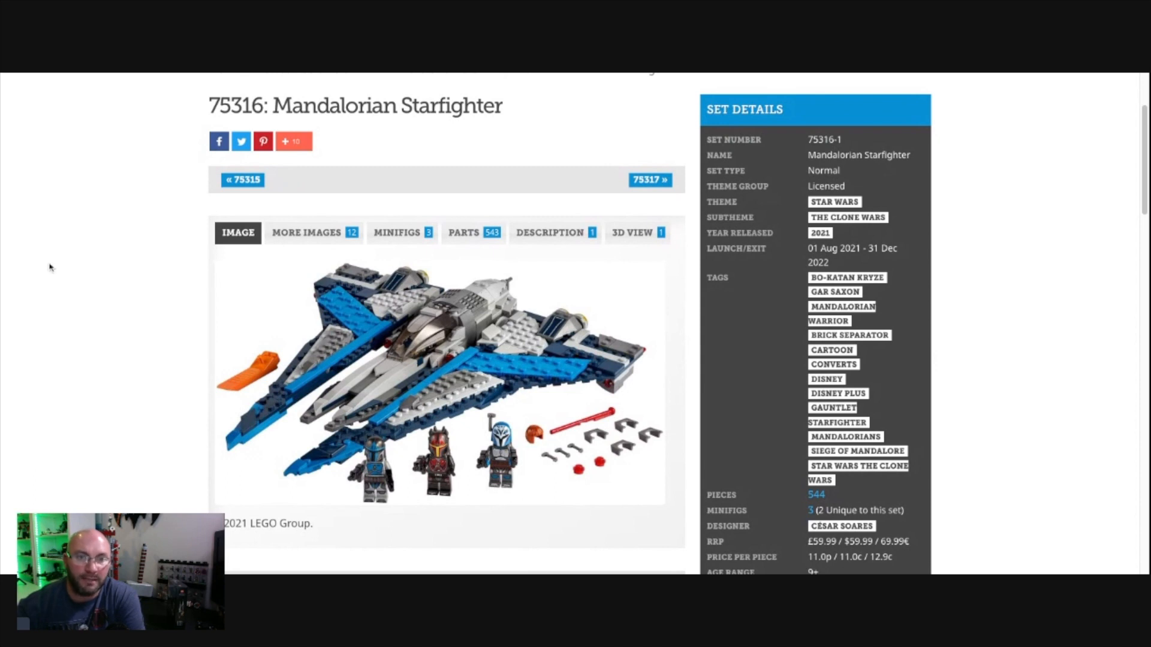
mouse_move(57, 268)
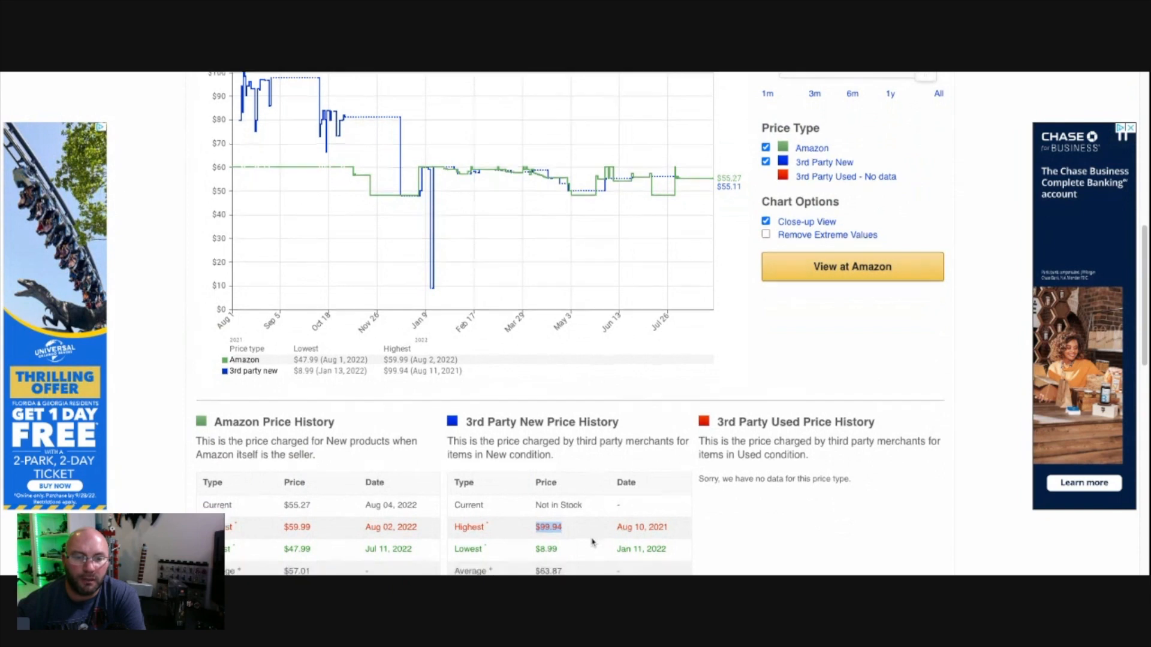
Step: Scroll to the price tables showing Amazon at $55.27 and a $99.94 third-party new high
scroll(down, 3)
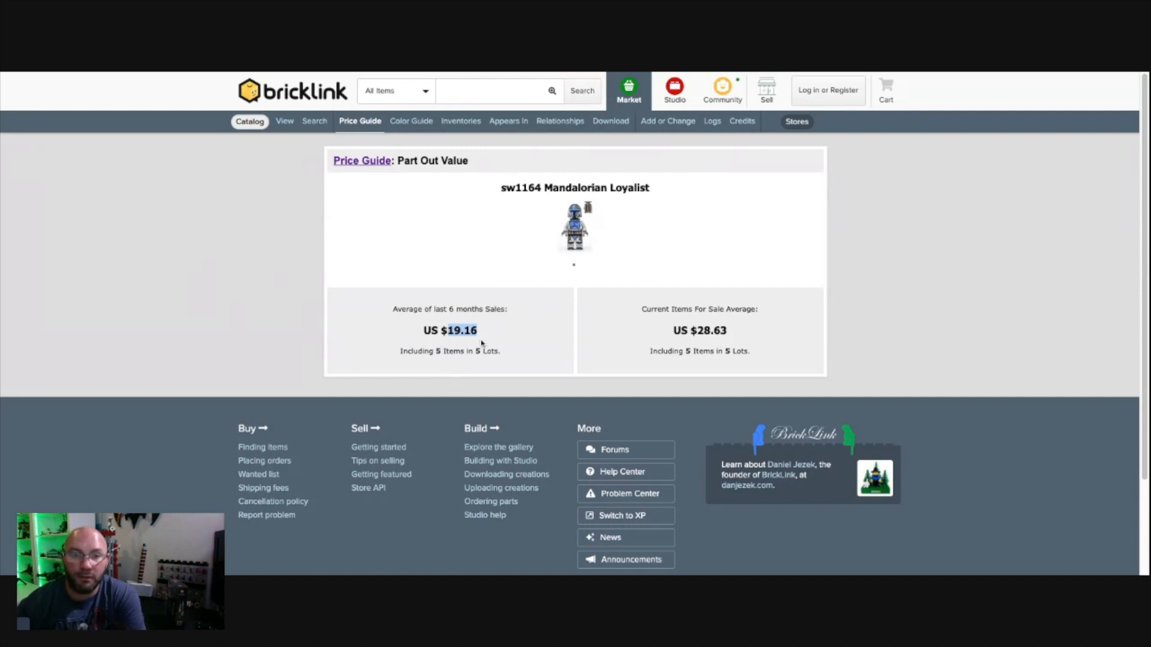
mouse_move(485, 340)
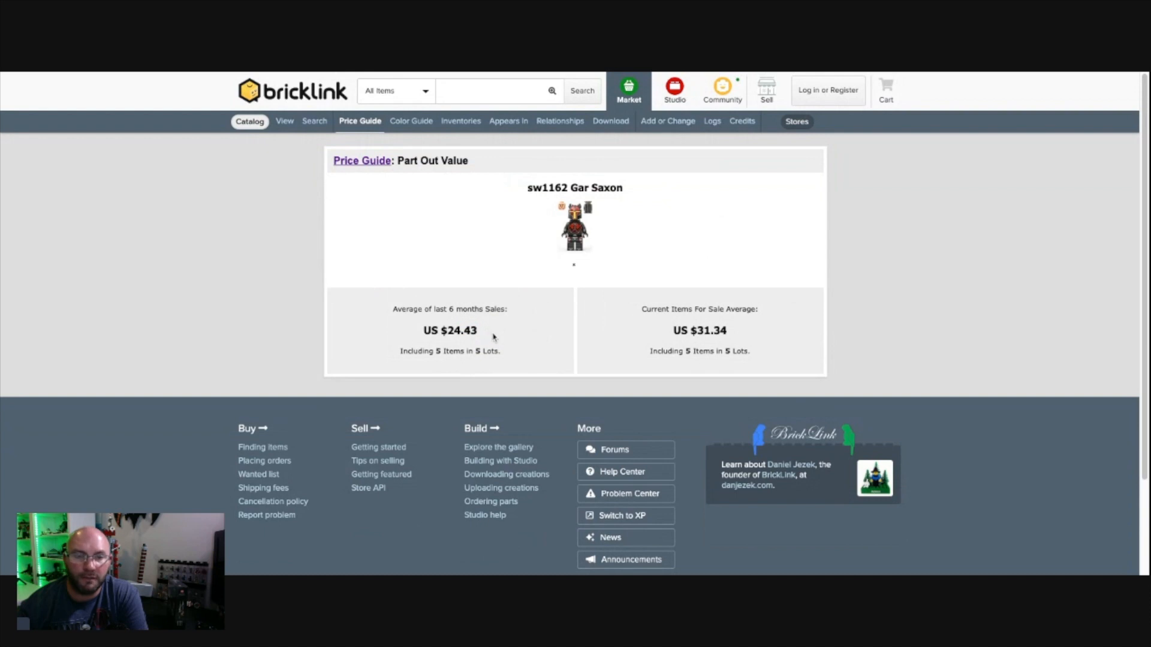
mouse_move(725, 345)
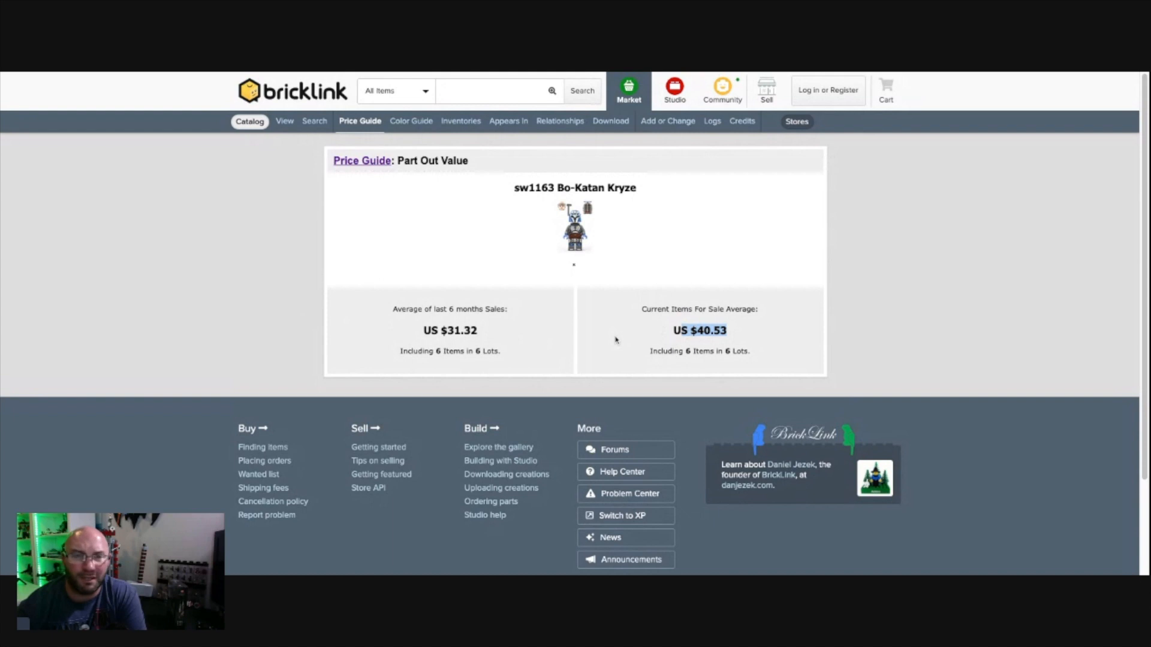
mouse_move(557, 346)
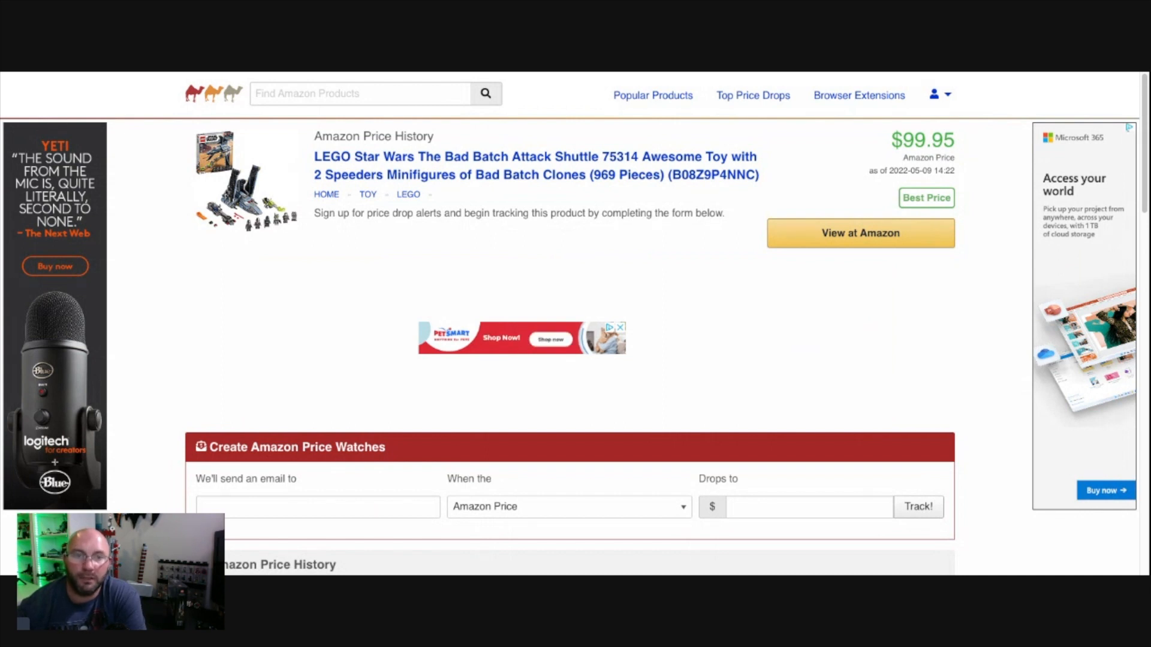
Step: Scroll down to the Bad Batch Attack Shuttle 75314 price chart, Amazon at $99.95
scroll(down, 3)
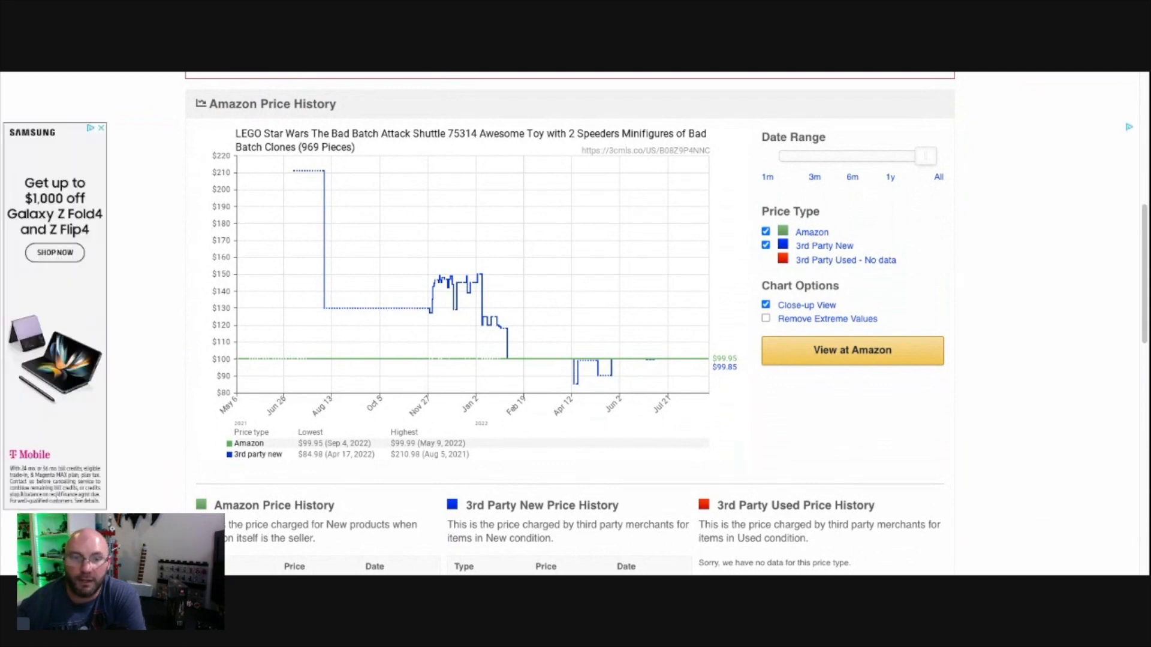
scroll(down, 3)
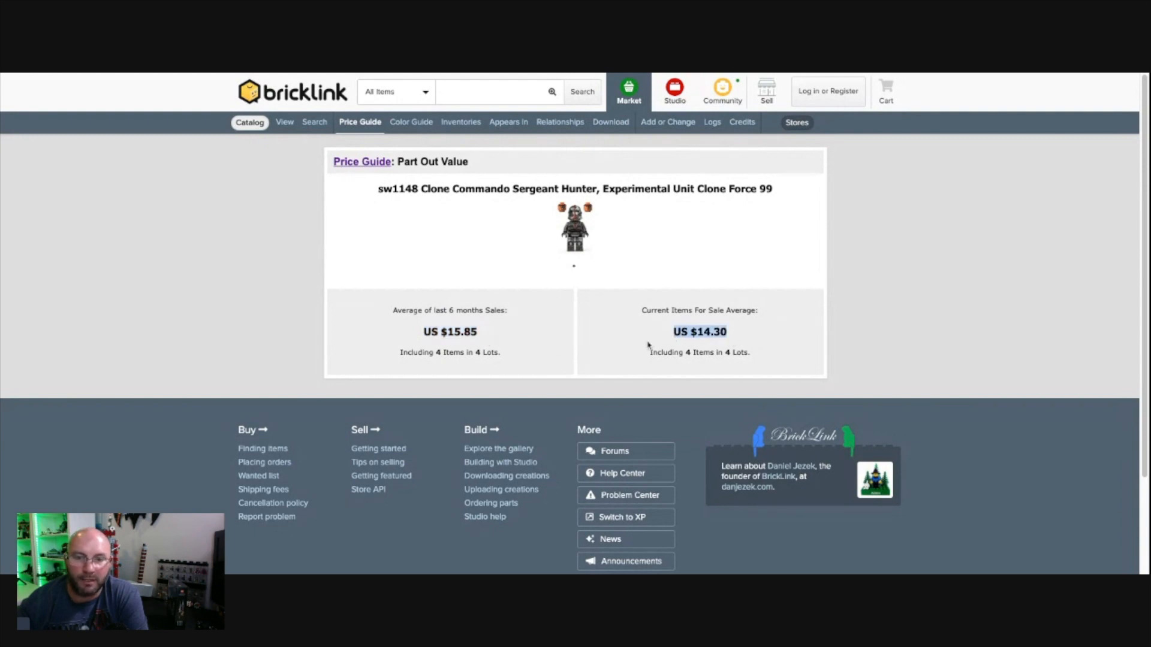
mouse_move(50, 154)
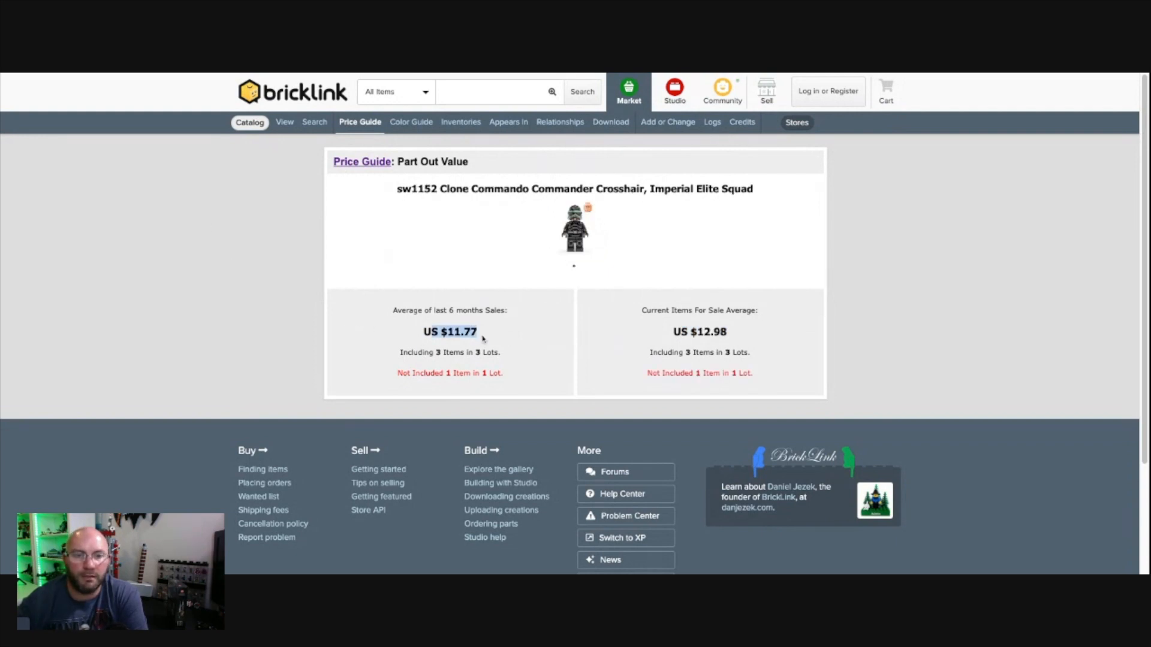
mouse_move(413, 295)
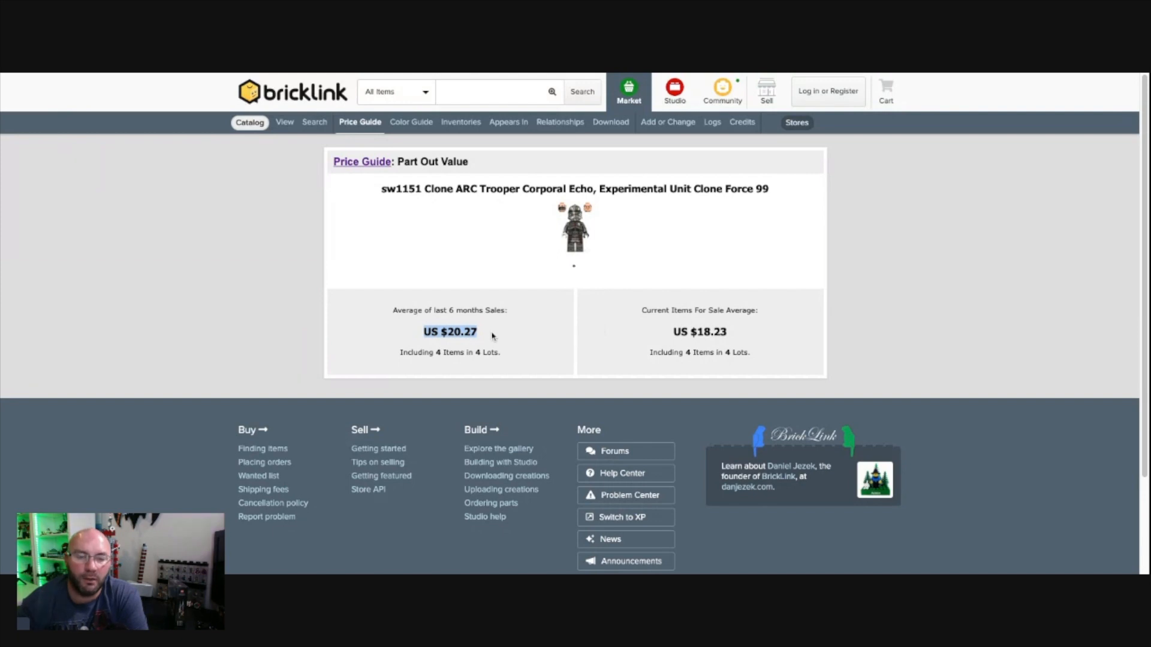
mouse_move(673, 333)
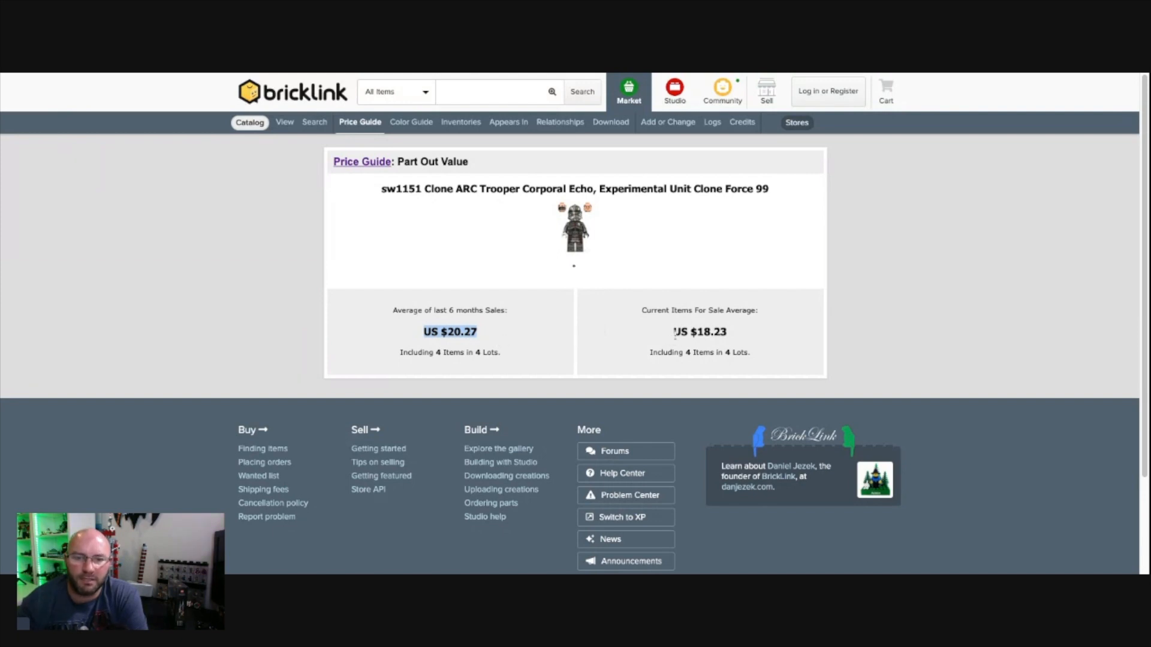